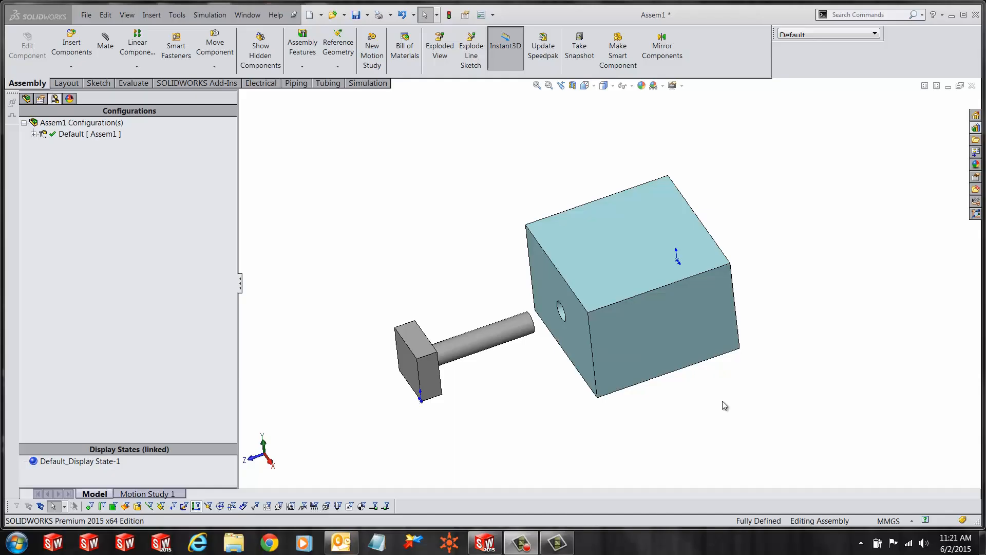
mouse_move(521, 368)
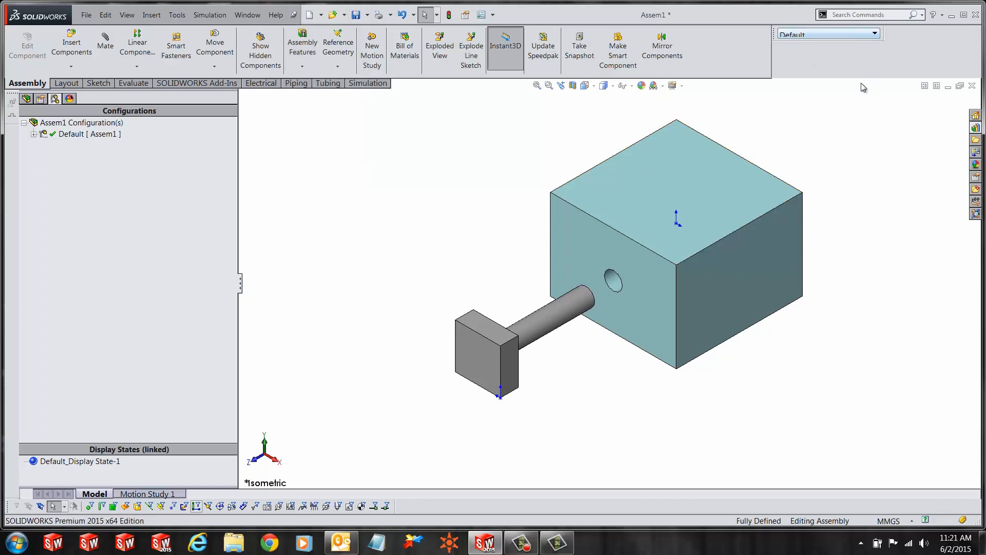
Search commands for 'repl', then show the FeatureManager tree with the Mates folder expanded
click(868, 14)
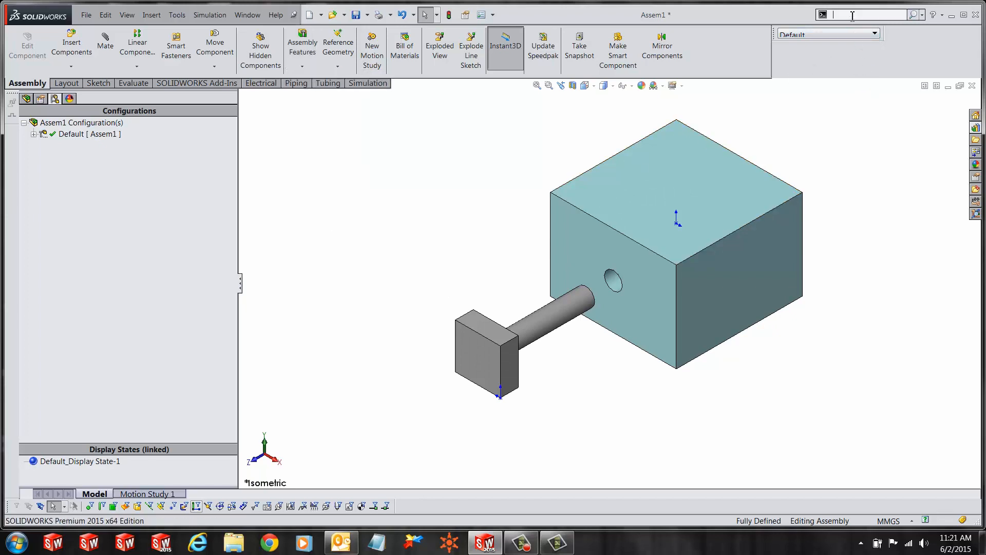
text(repl)
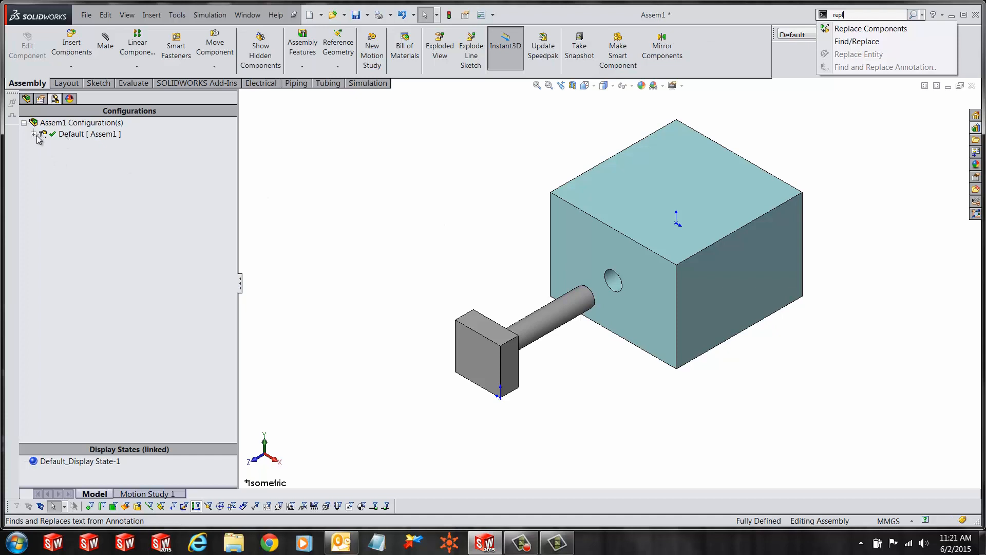
right_click(75, 144)
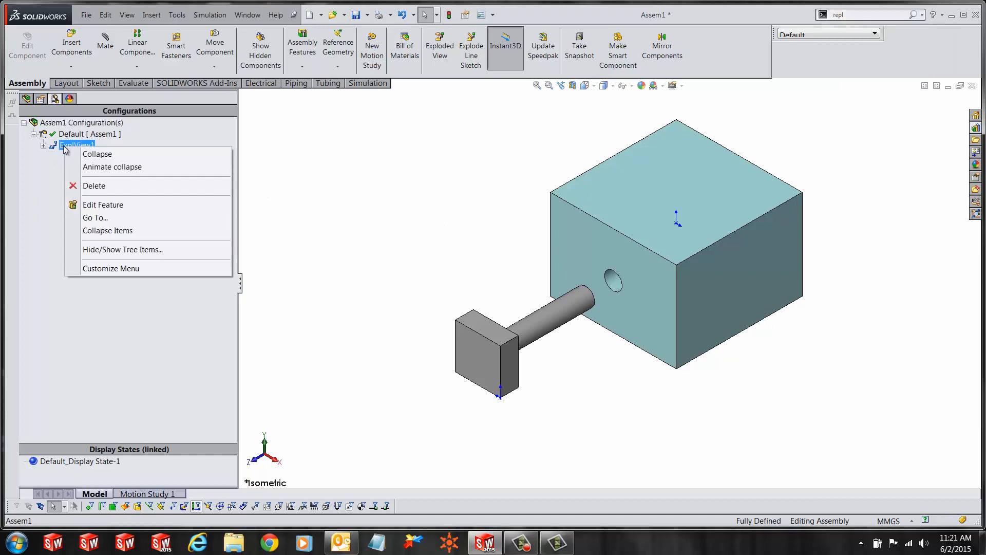
click(98, 153)
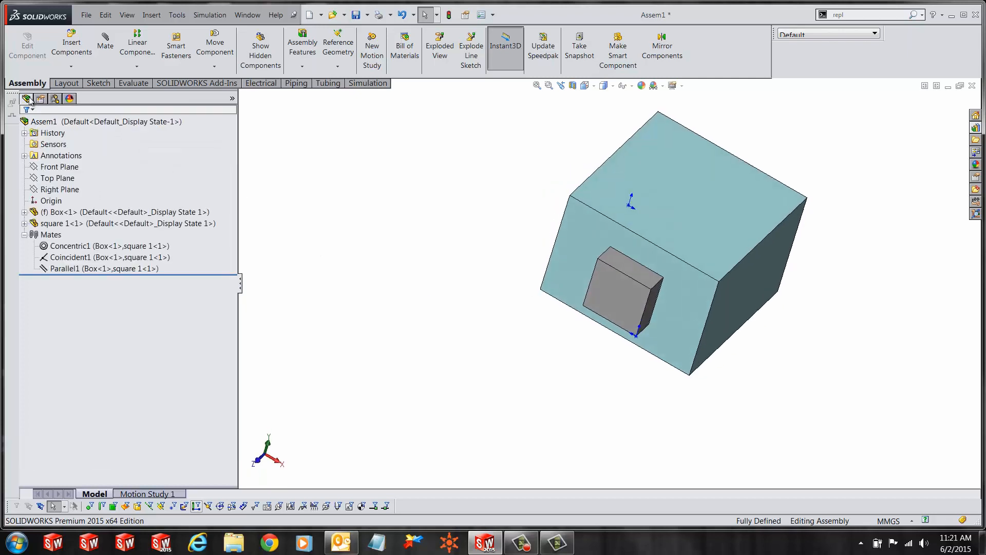
click(24, 234)
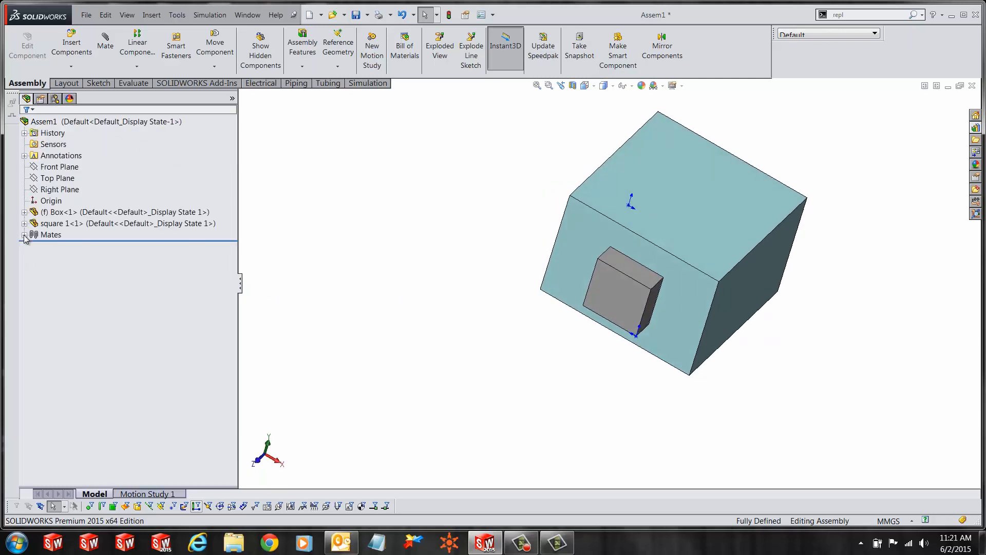
click(23, 234)
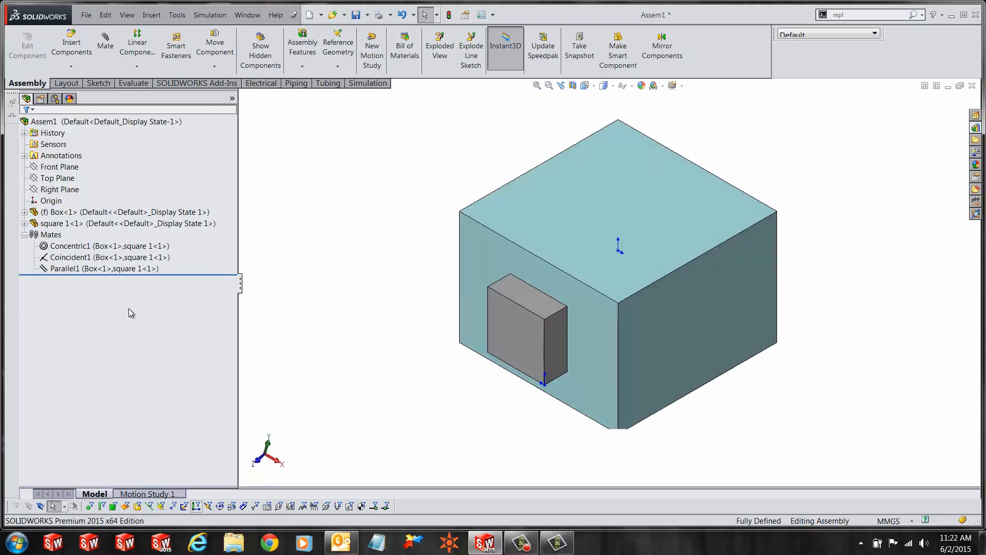
click(108, 246)
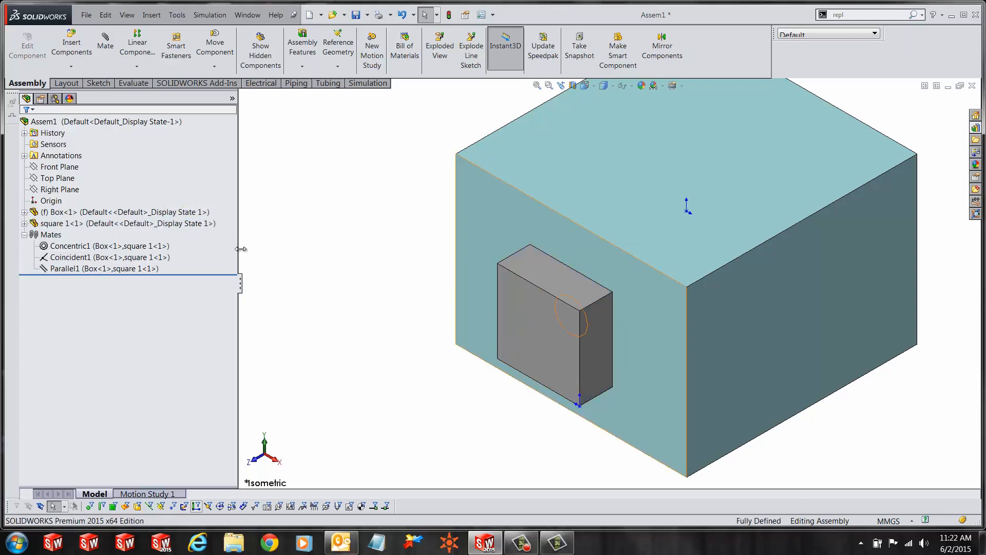
mouse_move(554, 328)
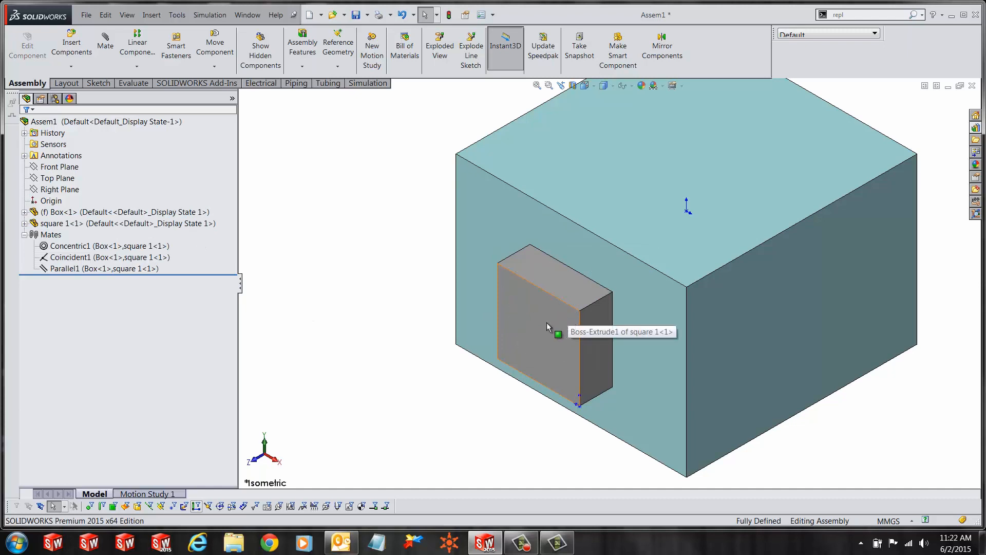
Start Replace Components on the square-head pin and choose Hex Fit1 as the replacement file
right_click(556, 334)
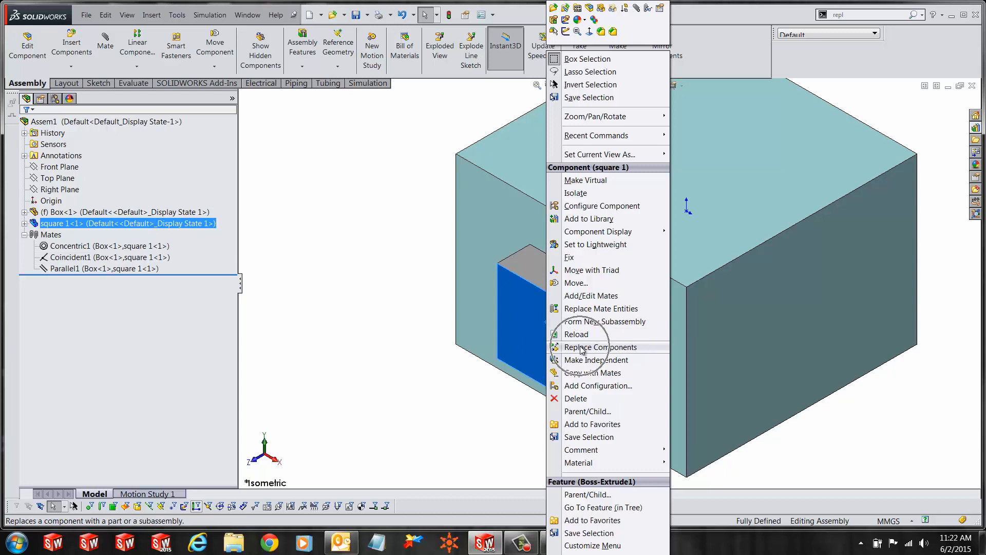
click(599, 346)
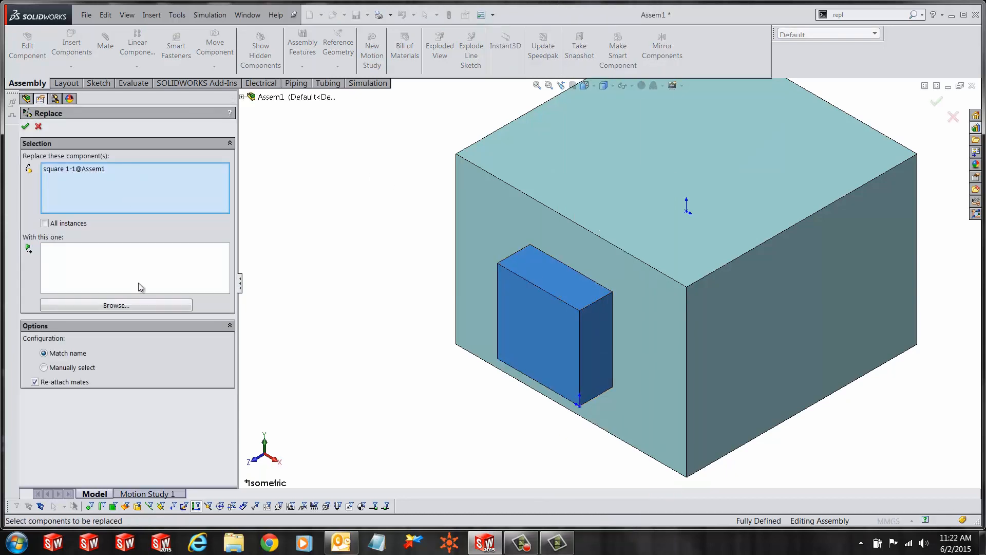
click(116, 305)
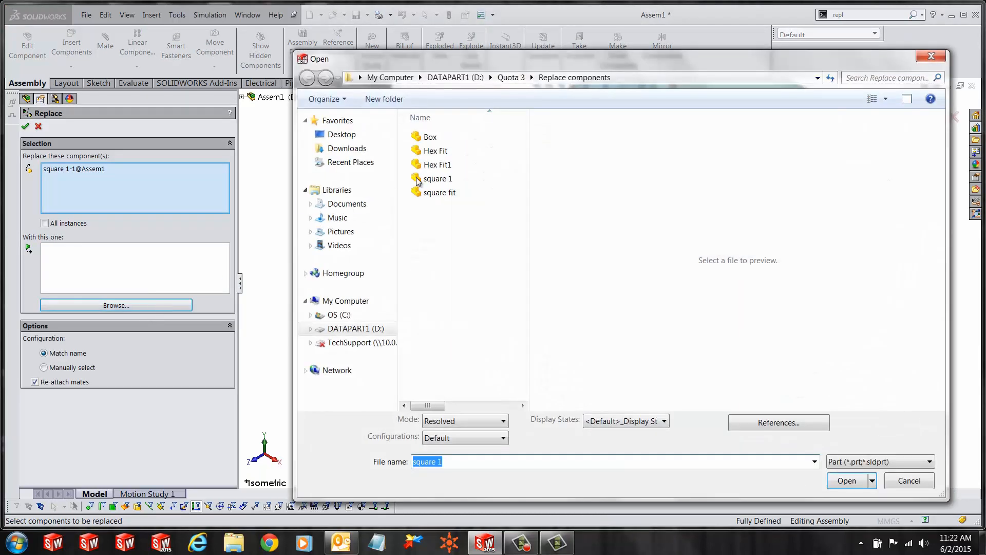
click(435, 165)
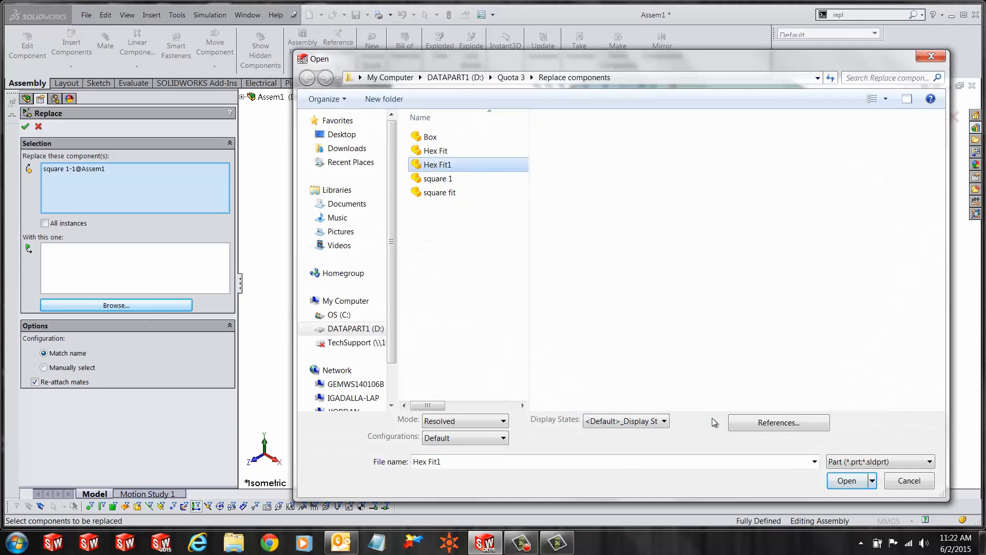
click(846, 480)
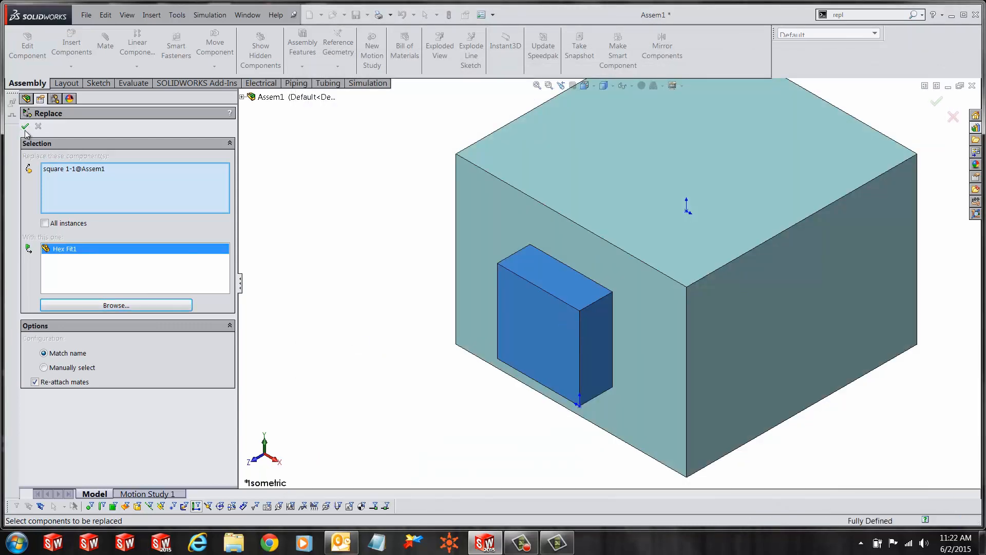
Apply the replacement with Hex Fit1 and select the first broken mate reference to repair
click(25, 127)
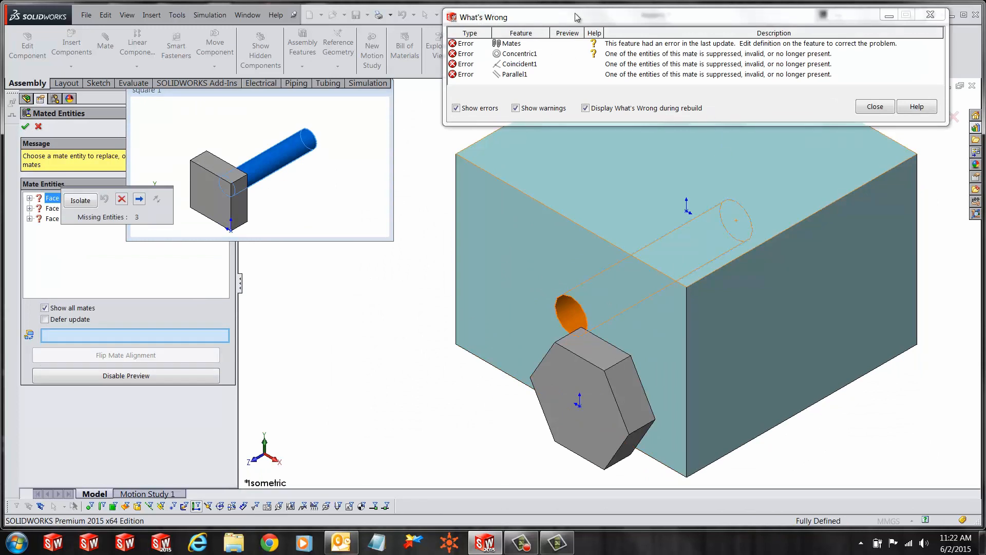
mouse_move(573, 37)
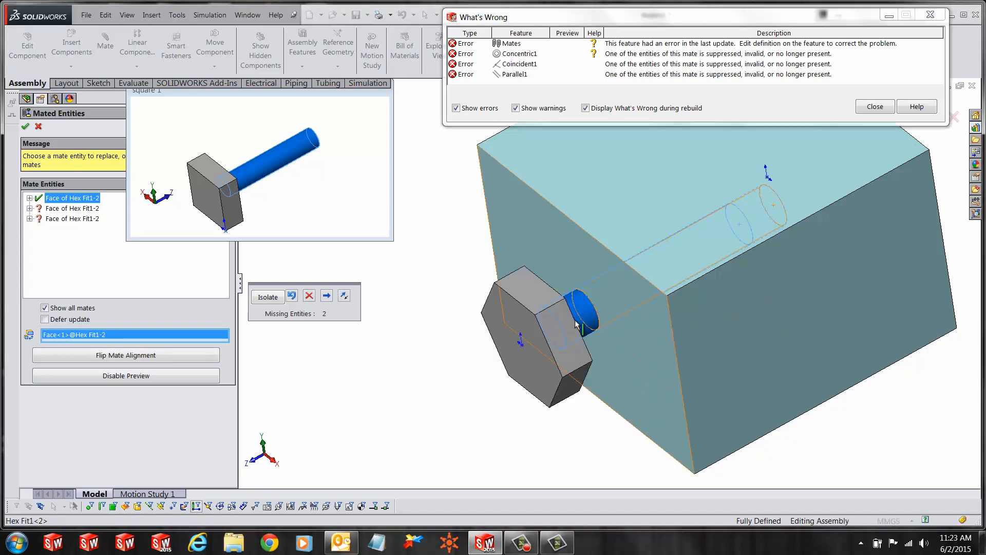
mouse_move(595, 306)
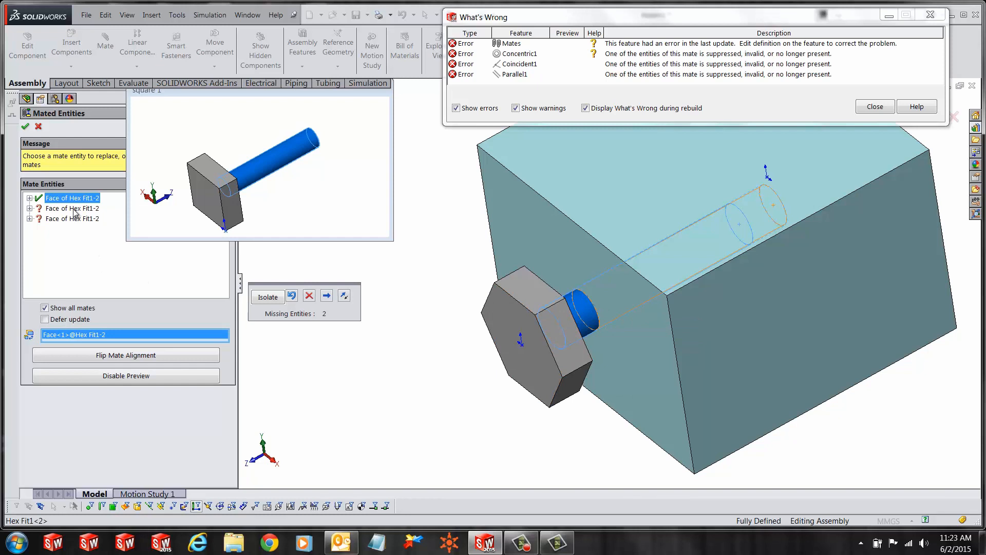
click(72, 208)
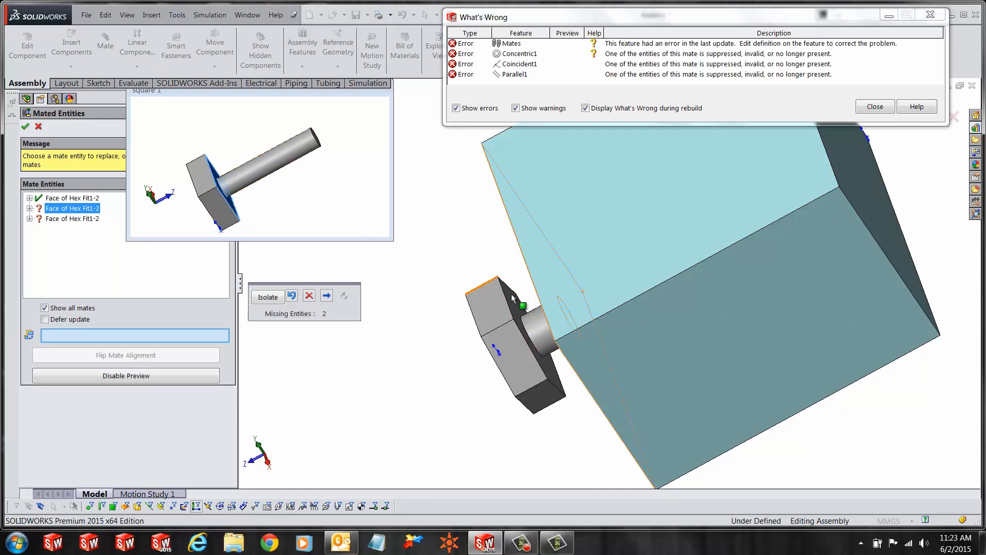
mouse_move(512, 308)
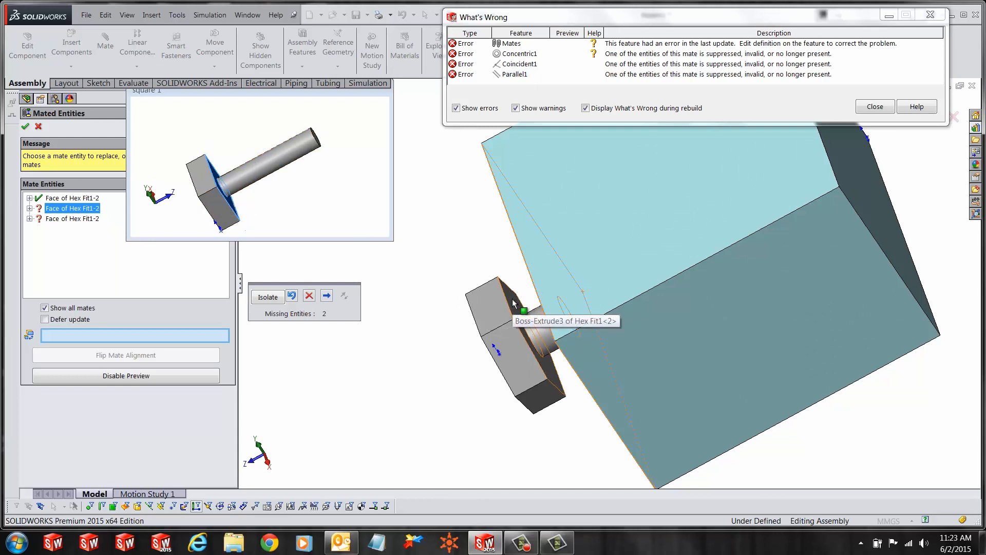
Reattach Coincident1 to the hex head's underside and Parallel1 to its side face, then accept
click(522, 304)
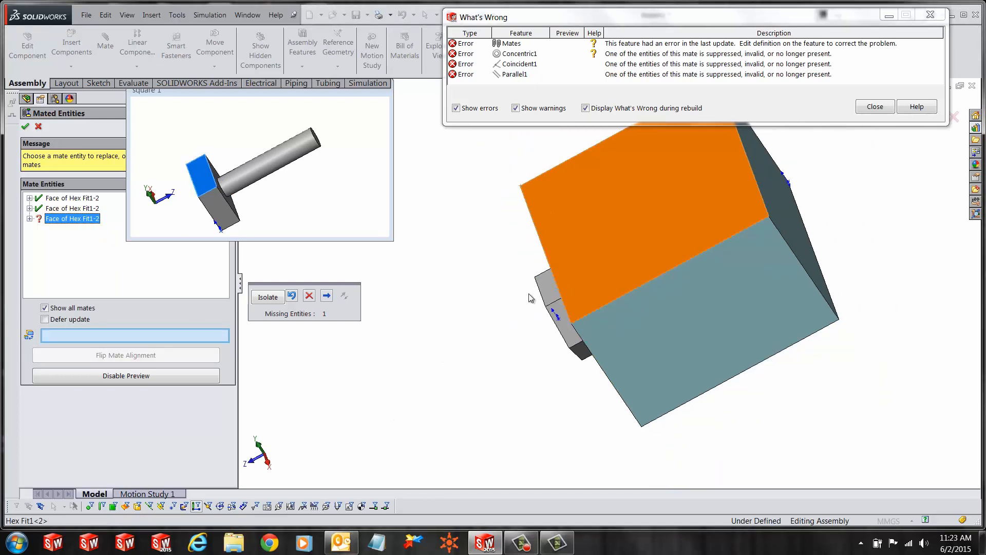
click(548, 290)
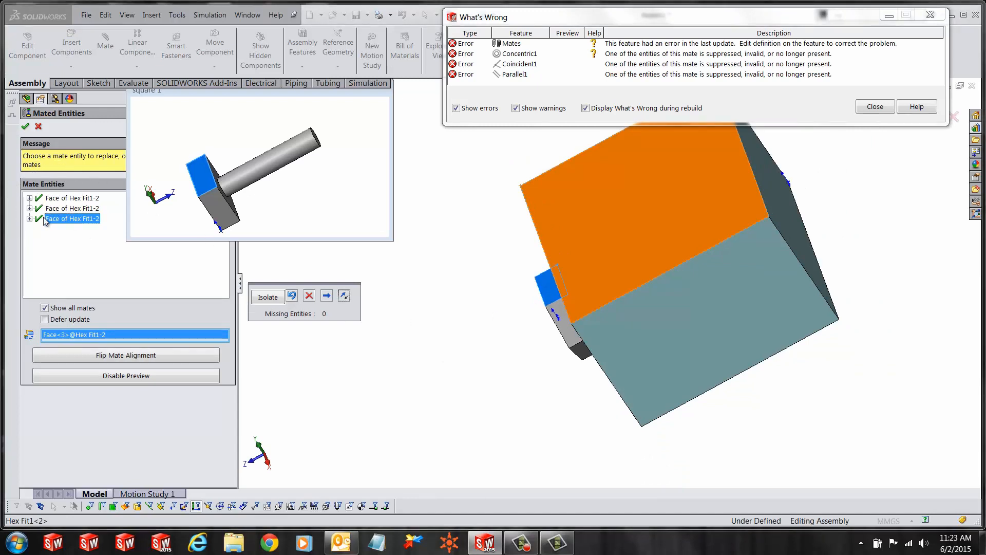
click(873, 106)
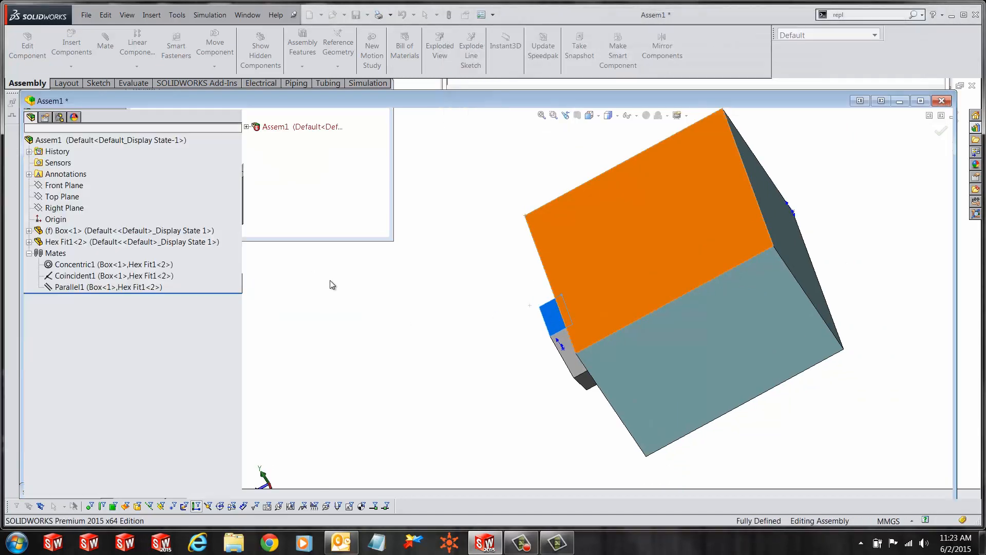